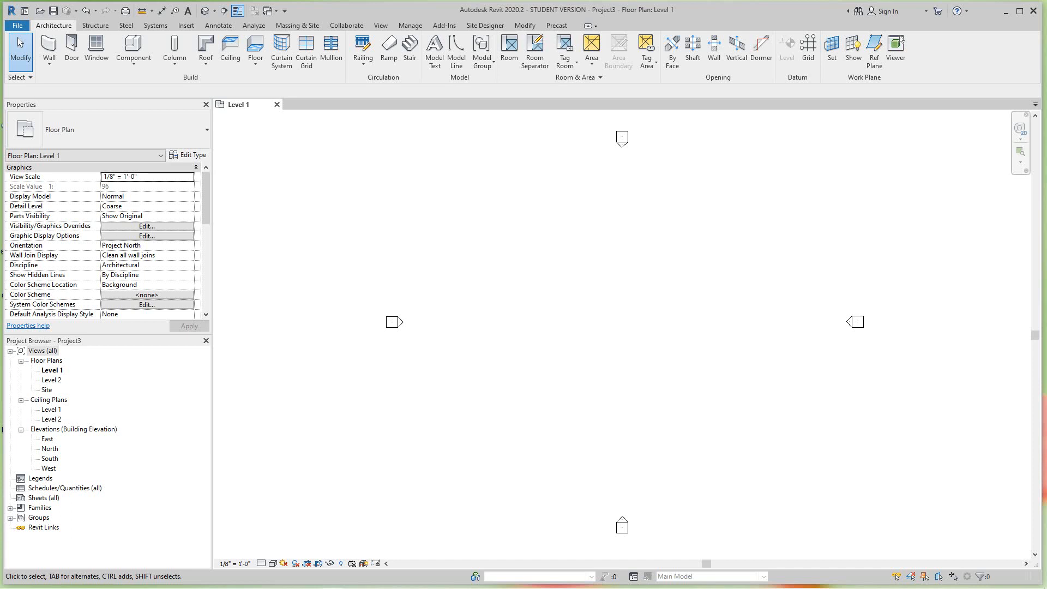
Step: In the South elevation, set Level 2's elevation to 8' 0" and start a new level
double_click(50, 458)
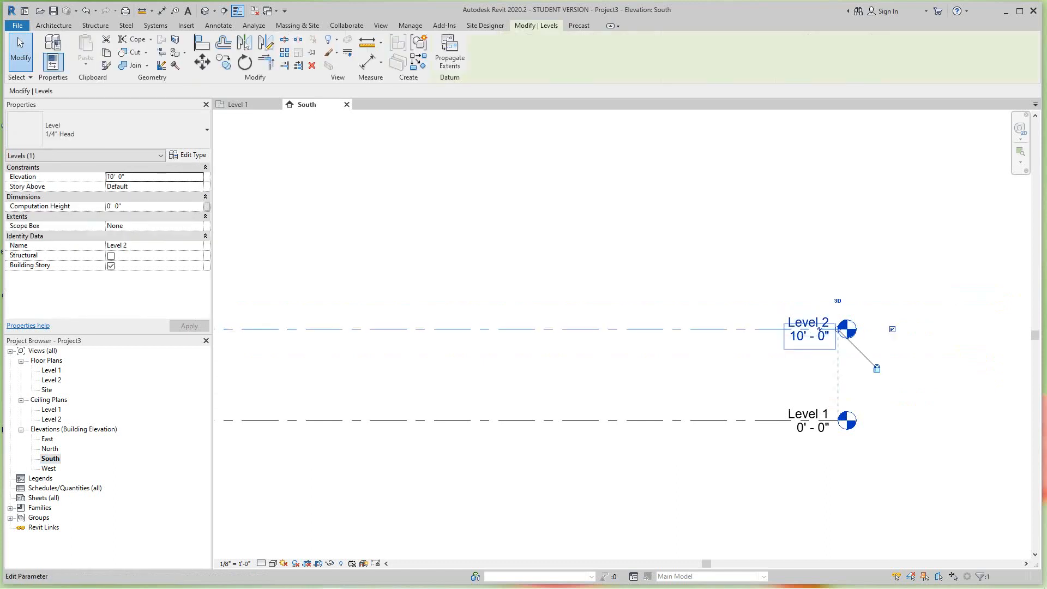
text(8' 0")
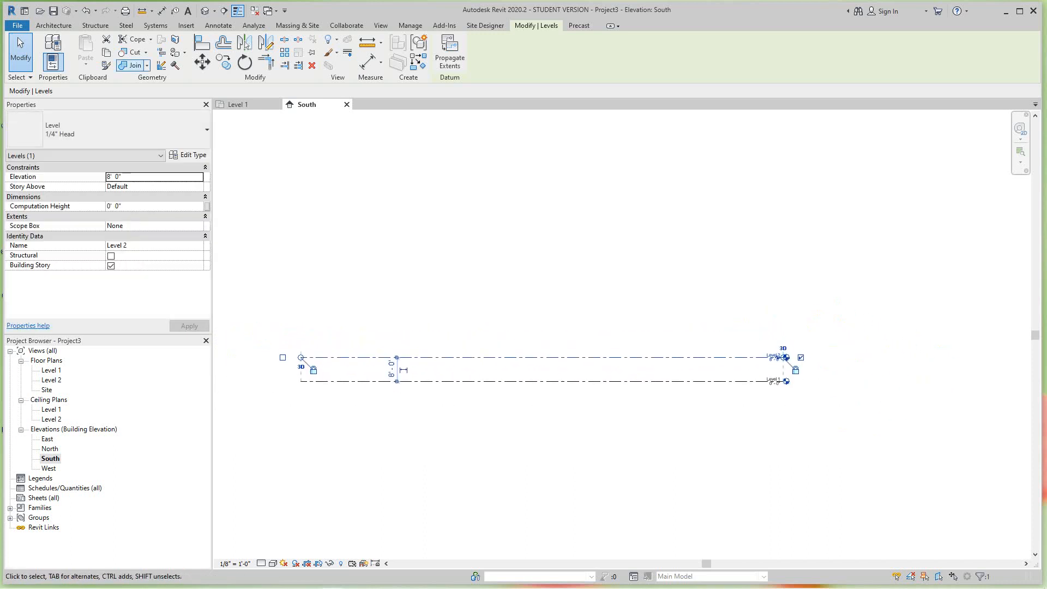
click(133, 65)
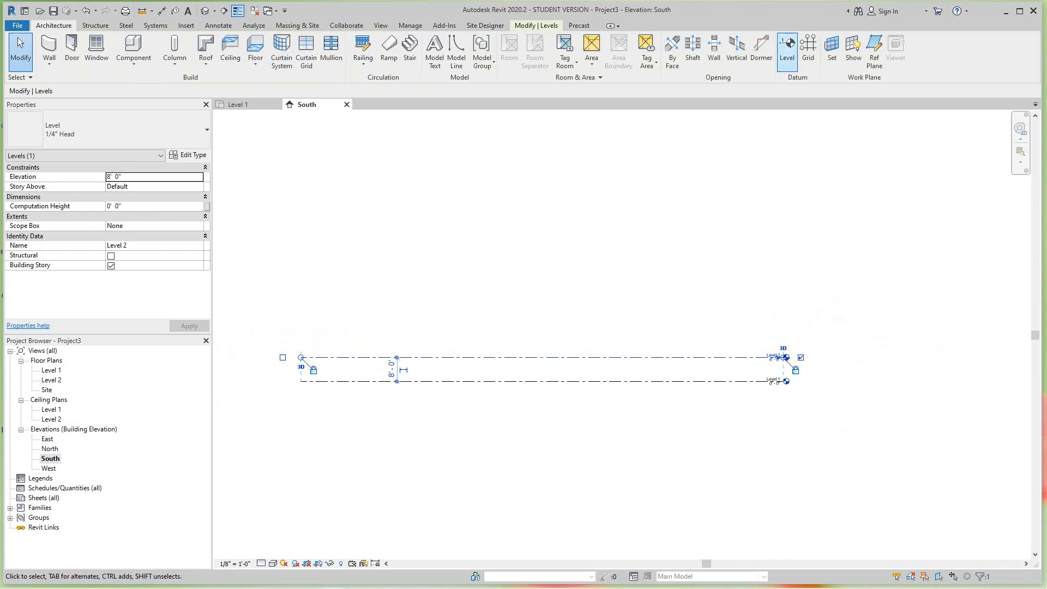
click(786, 47)
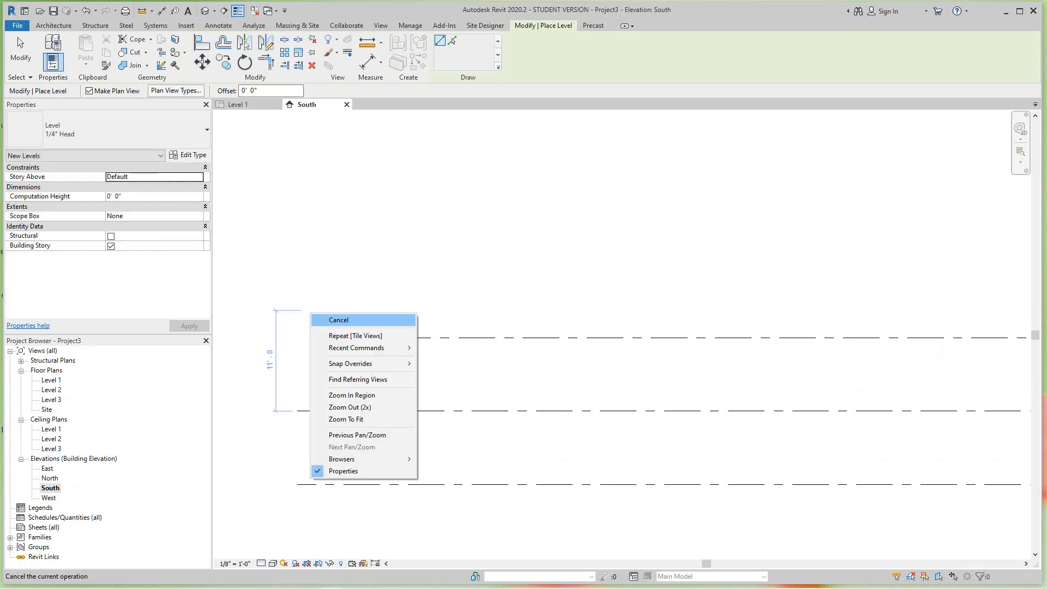
Step: Finish placing Level 3 at 16' 0" and return to the Level 1 plan
click(338, 319)
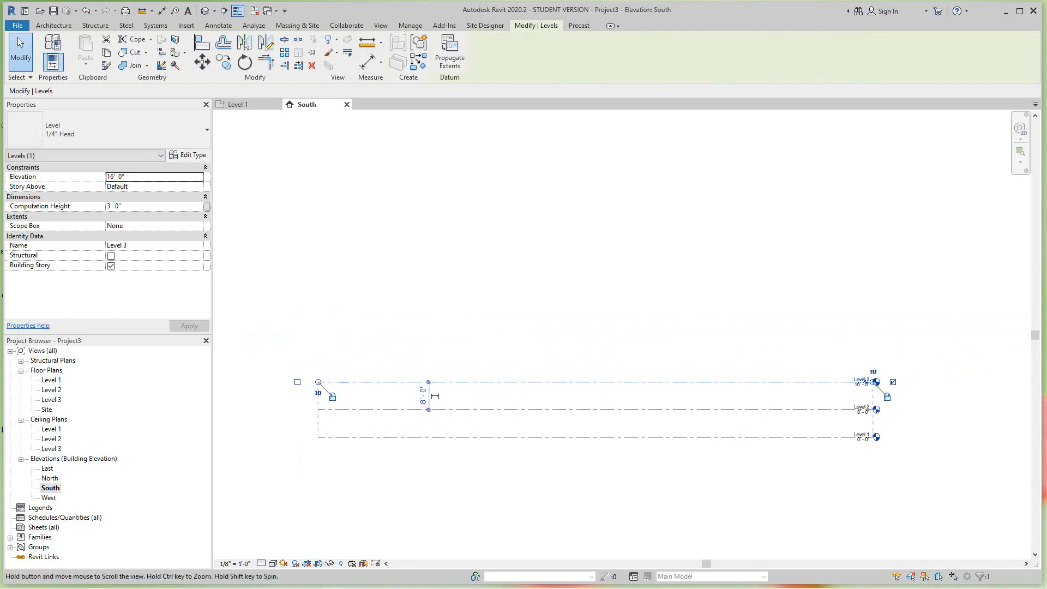
click(50, 380)
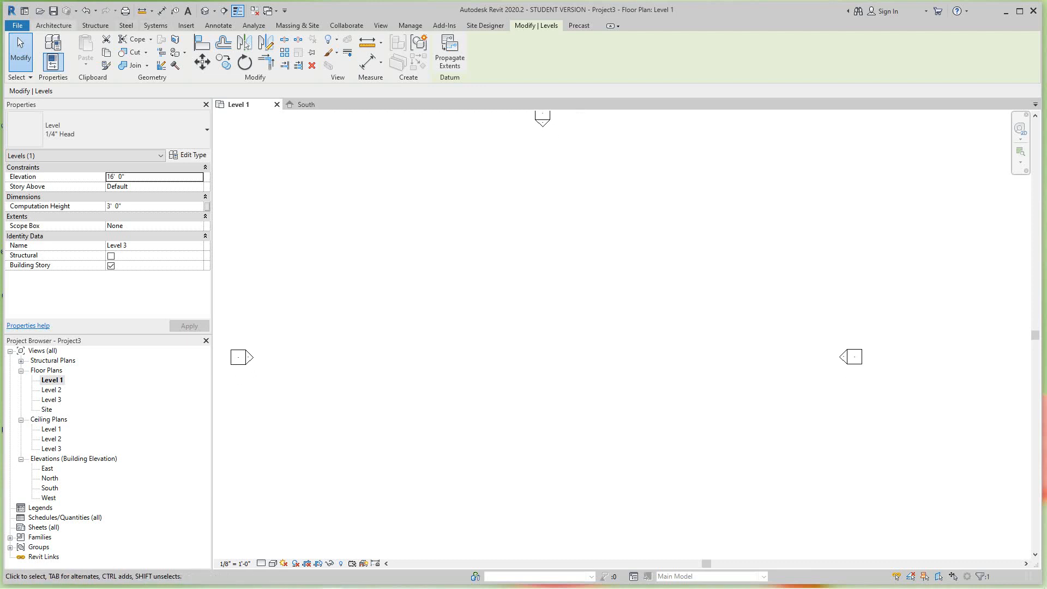
Step: Sketch a rectangular 12-inch architectural floor (430.50 SF) on Level 1, then view South elevation
click(53, 26)
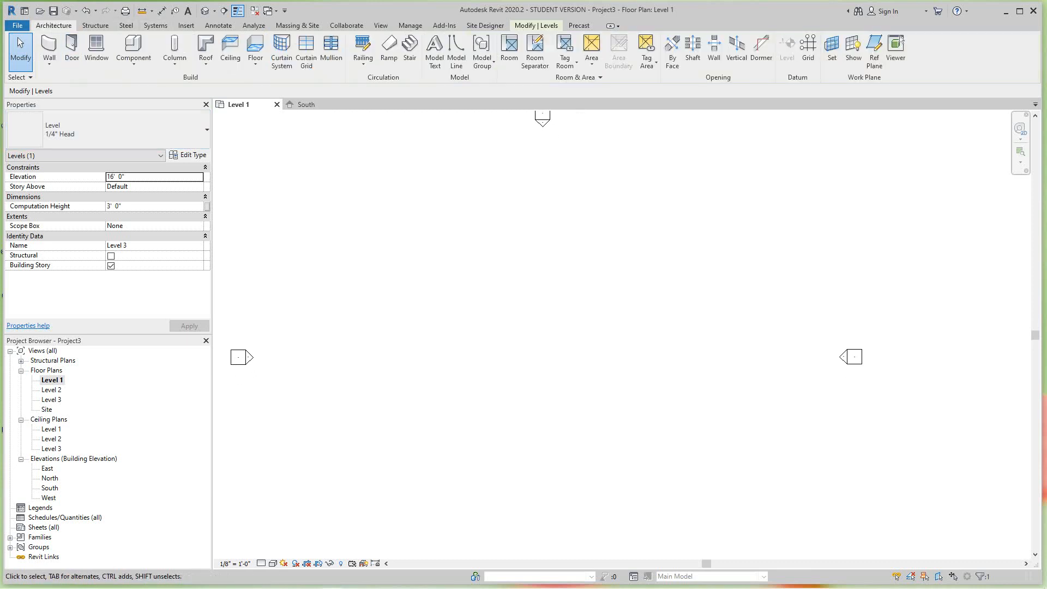
click(255, 51)
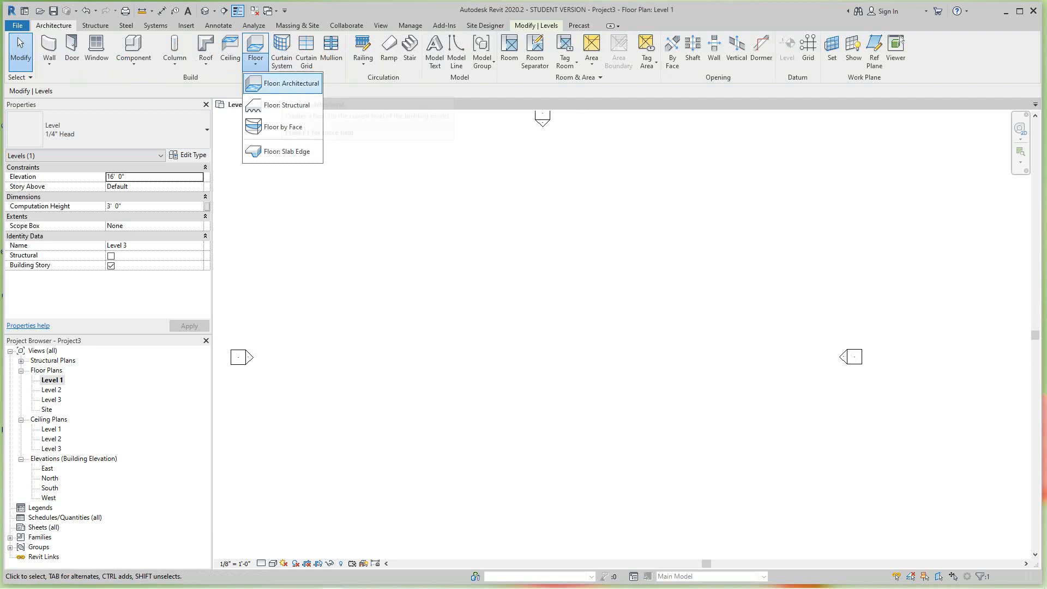
click(288, 83)
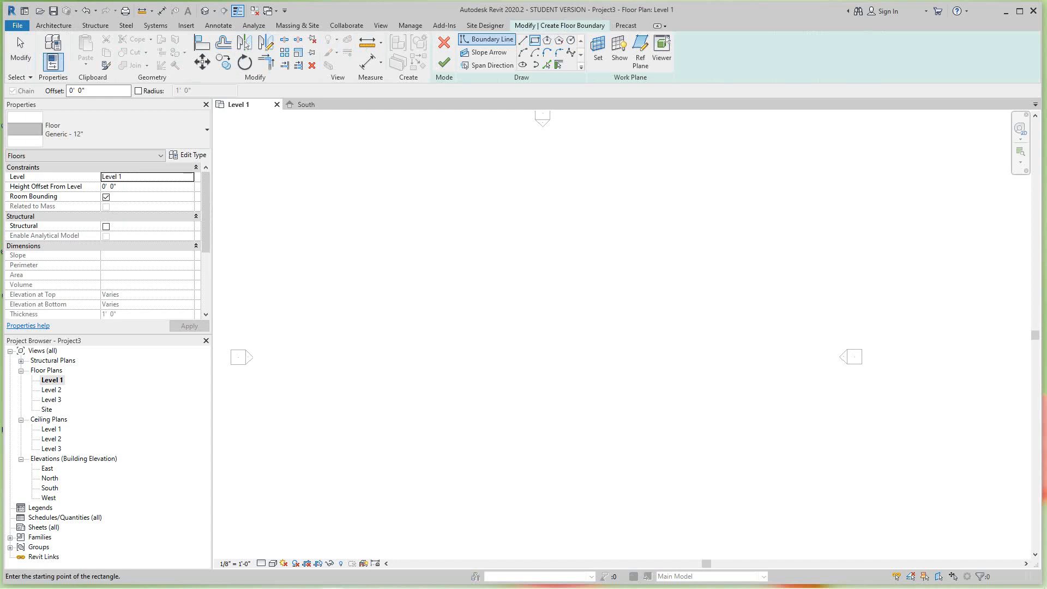
drag(473, 322, 579, 412)
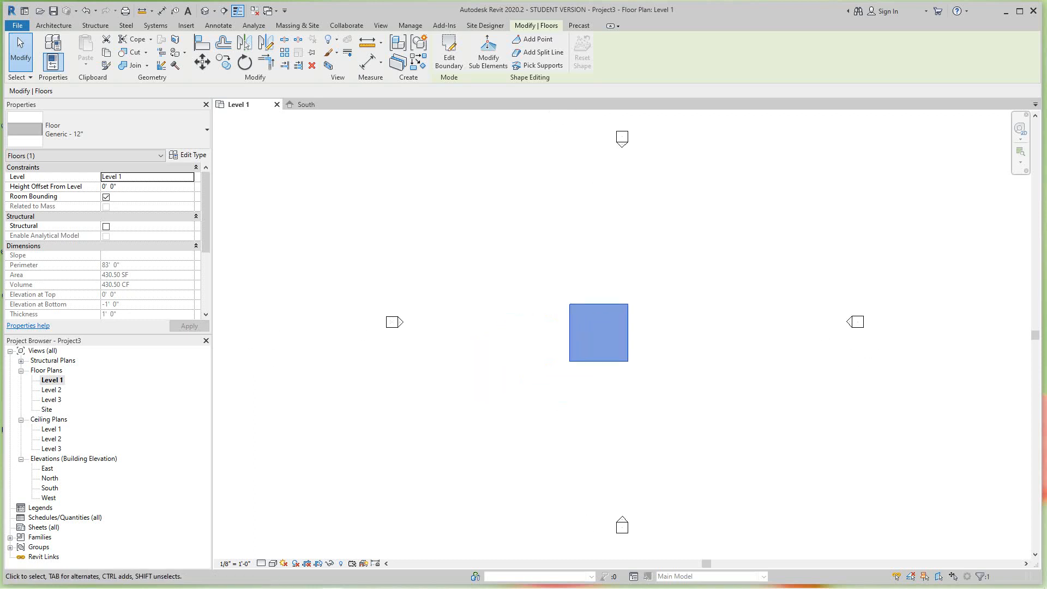
double_click(50, 488)
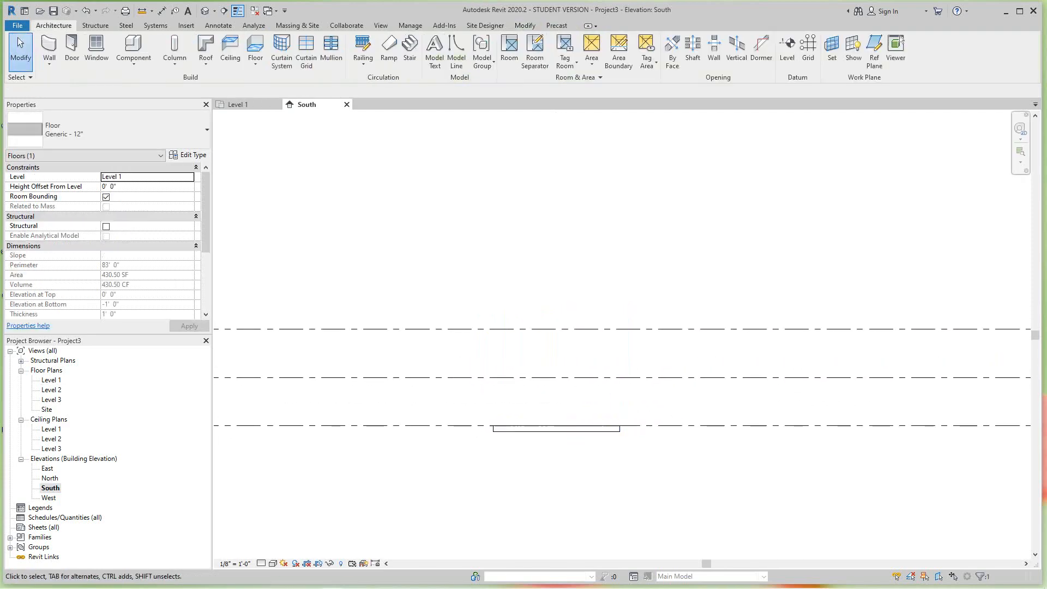
Step: Paste the floor slab aligned onto Level 2, then reopen the Level 1 plan
click(544, 427)
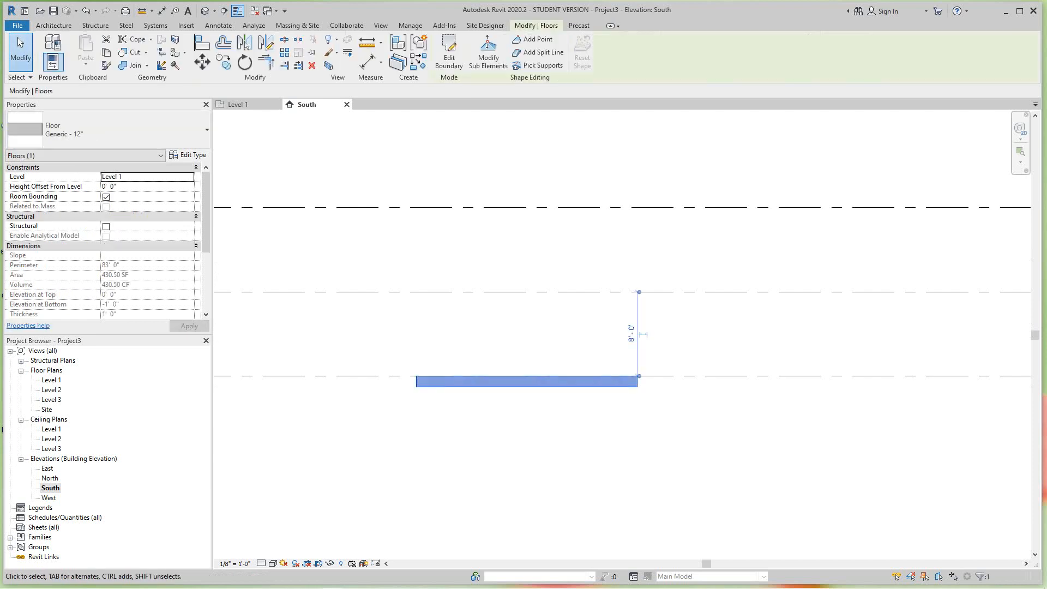
click(85, 52)
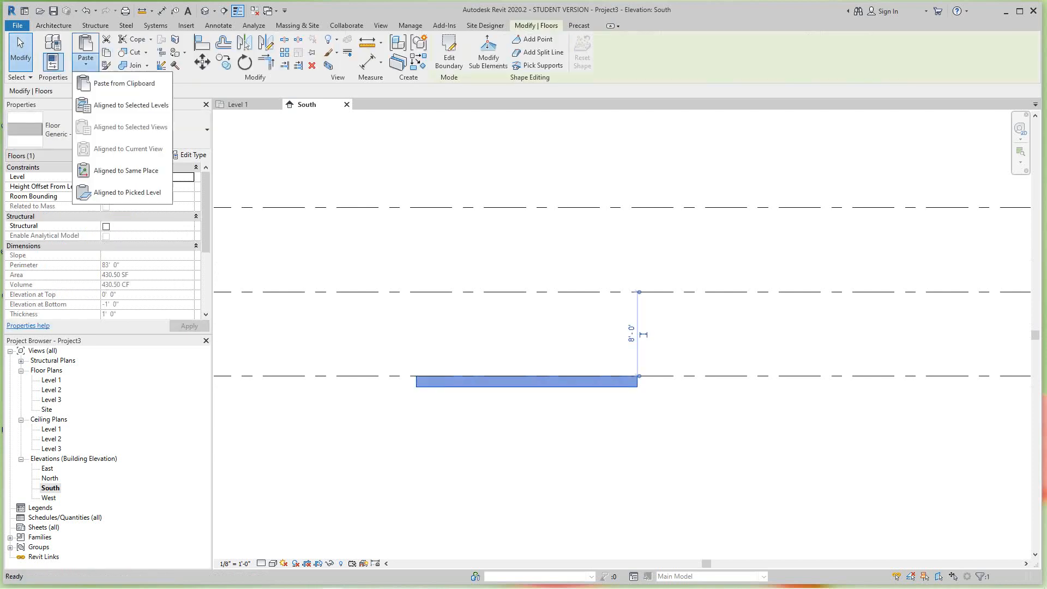
click(130, 105)
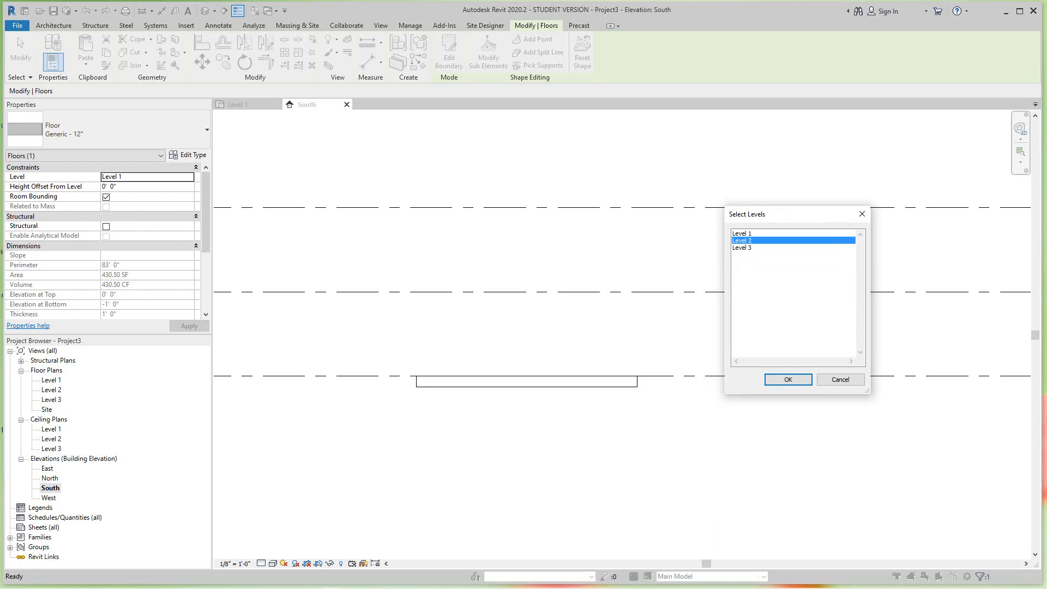
click(786, 380)
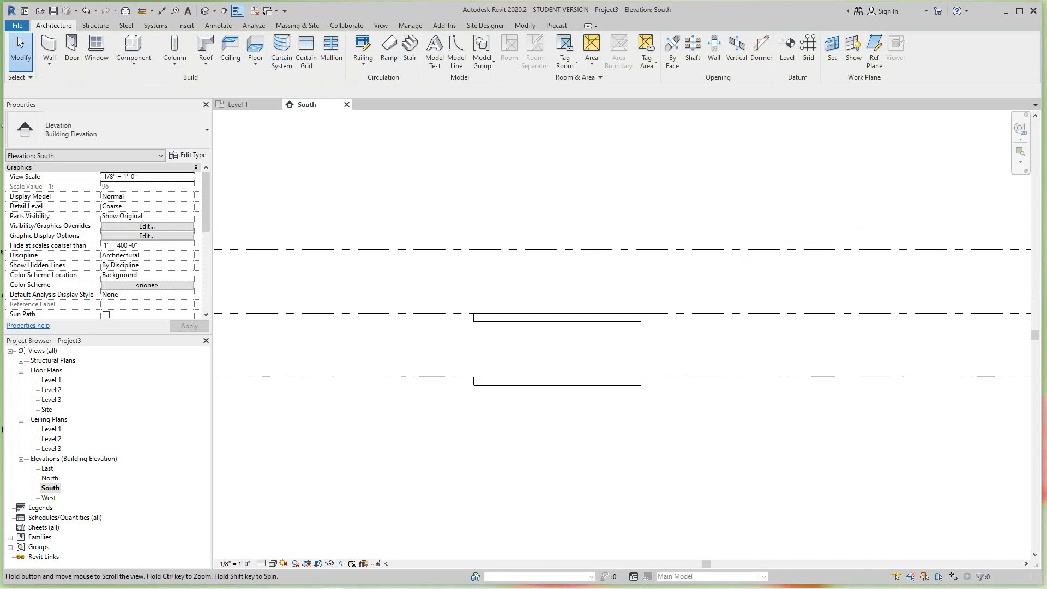
double_click(51, 380)
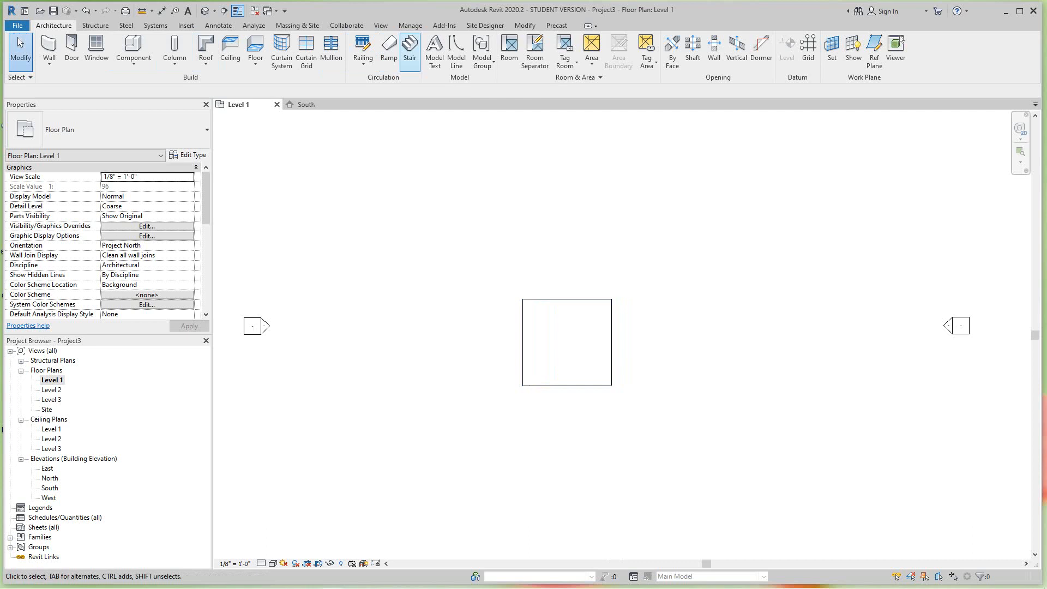
Step: Launch the Stair tool in the Level 1 plan to sketch a U-shaped stair
click(410, 50)
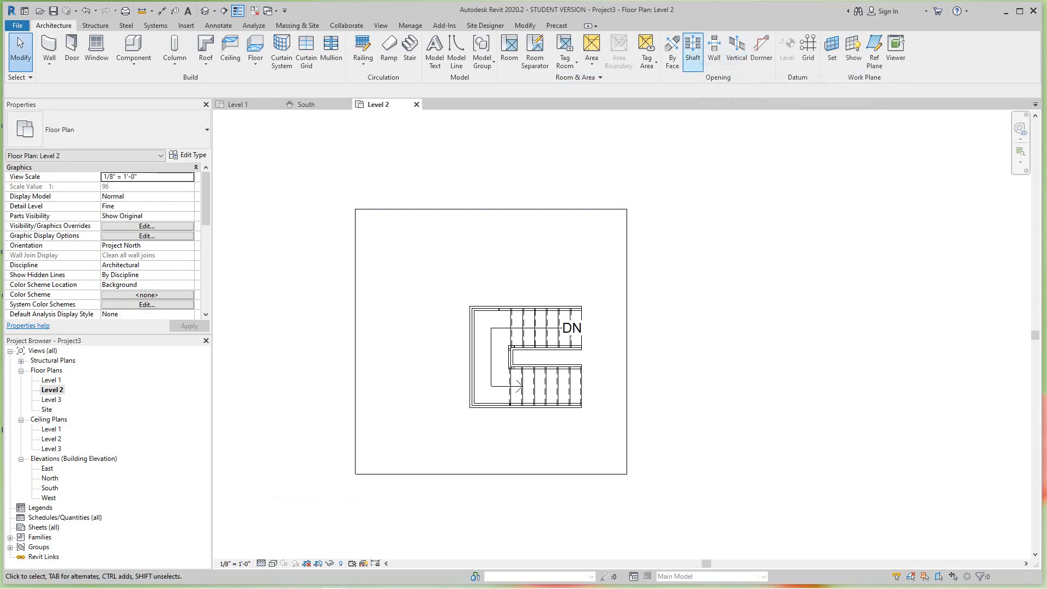
Step: Start a Shaft opening on the Level 2 plan beside the U-shaped stair
click(692, 48)
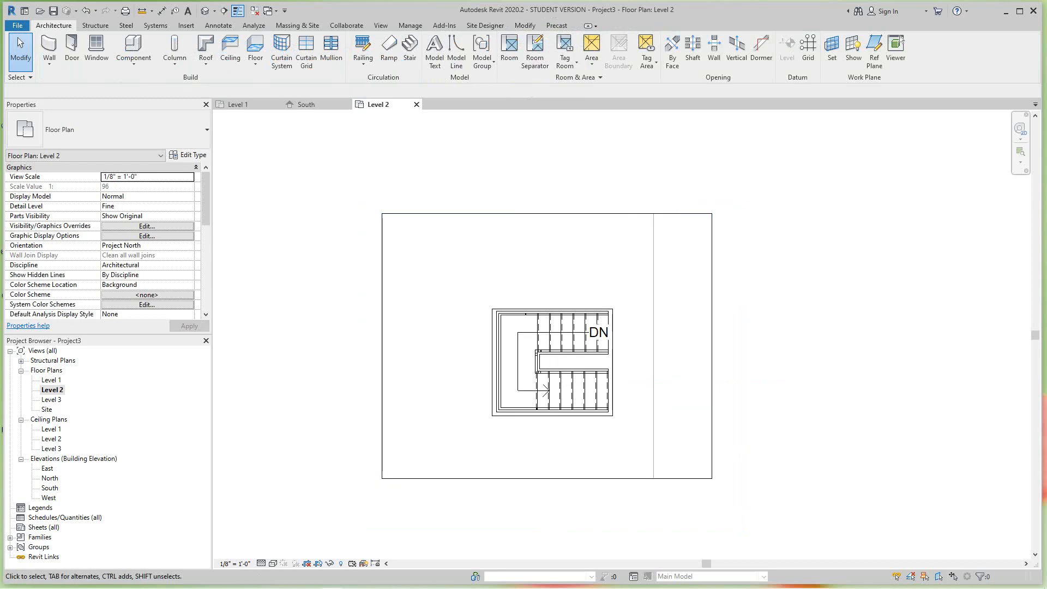
Step: Adjust the Level 2 floor boundary to the right of the U-shaped stair
click(307, 104)
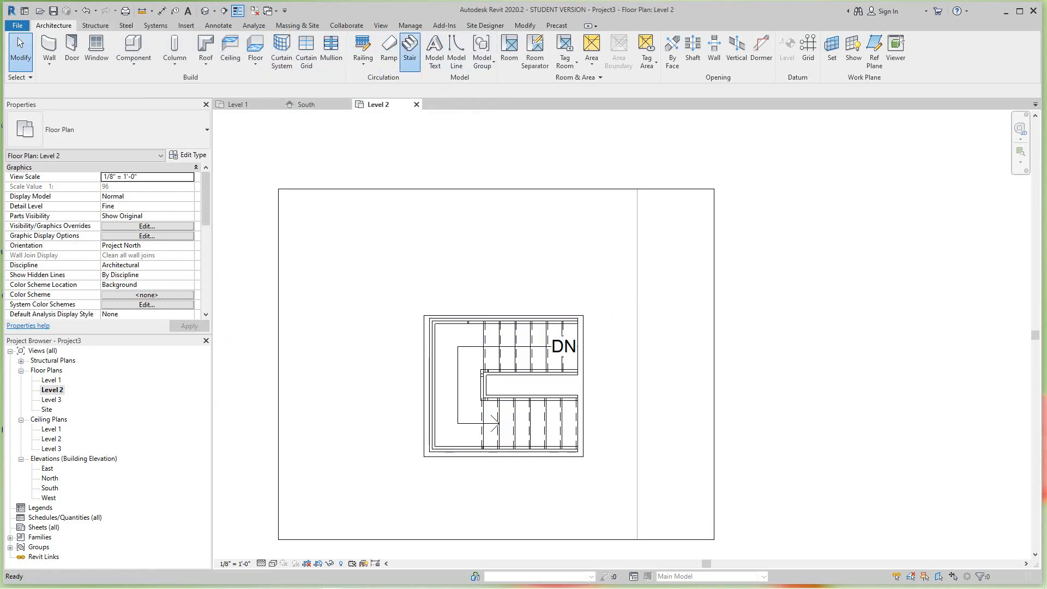
Step: Start a new stair on Level 2 for the Full-Step Spiral run
click(409, 50)
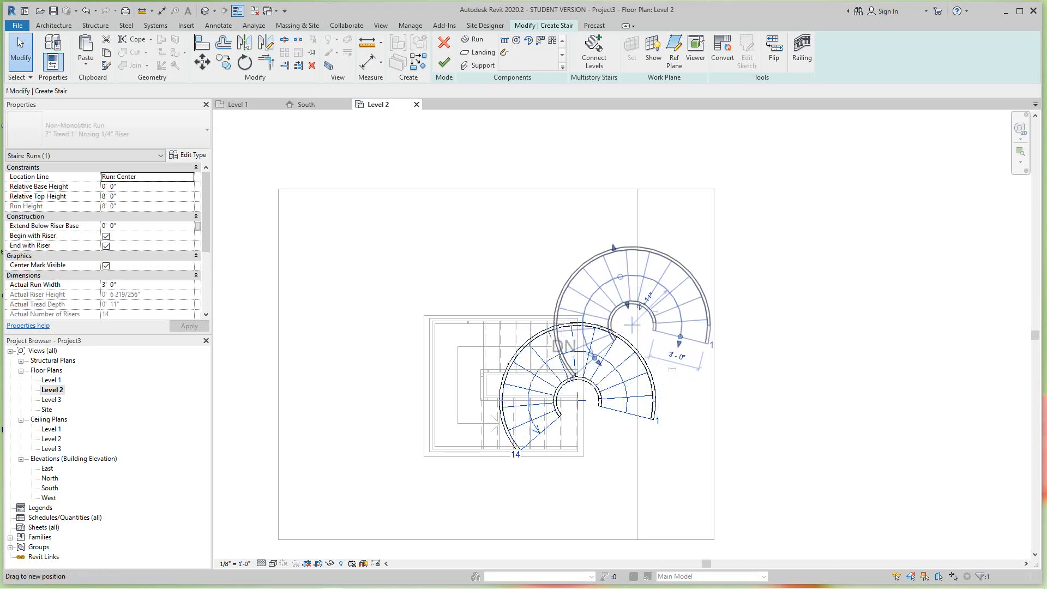
Step: Position the spiral run above the U-shaped stair and finish it
click(443, 61)
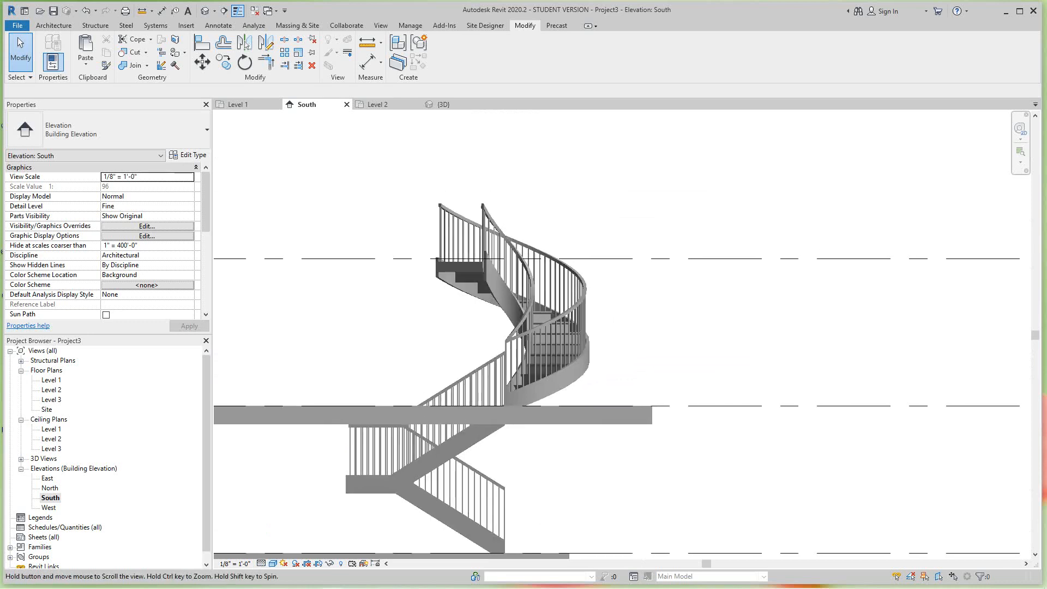
Step: Open the default 3D view with the Shaded visual style
click(442, 104)
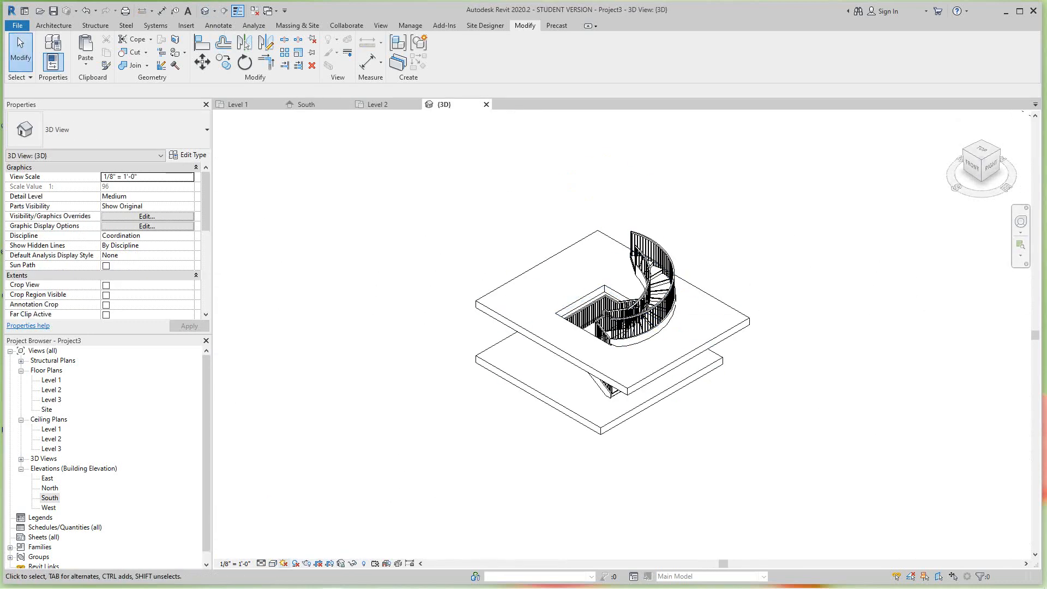
click(271, 562)
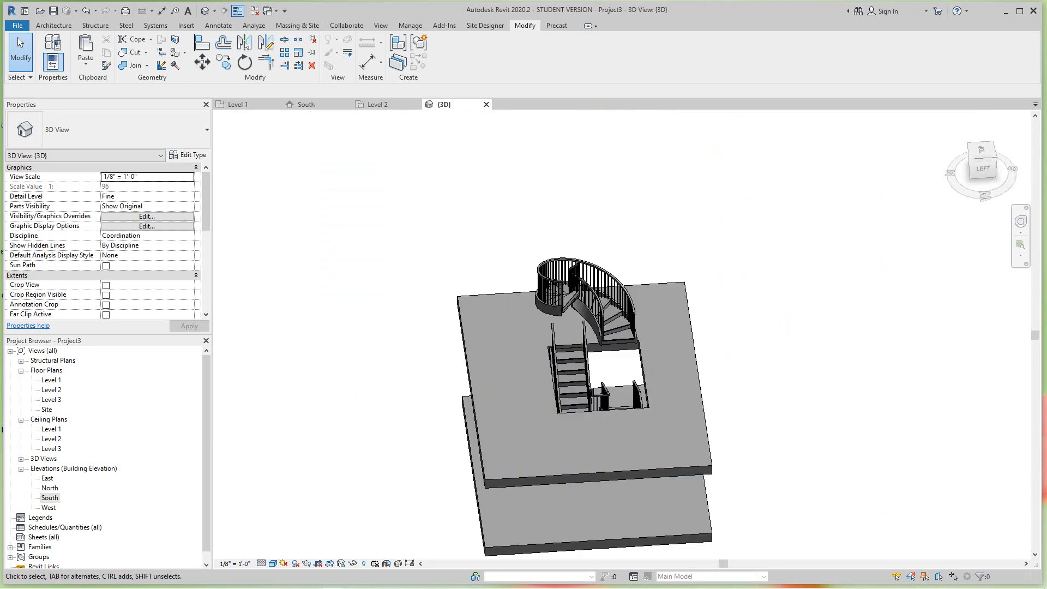
click(51, 389)
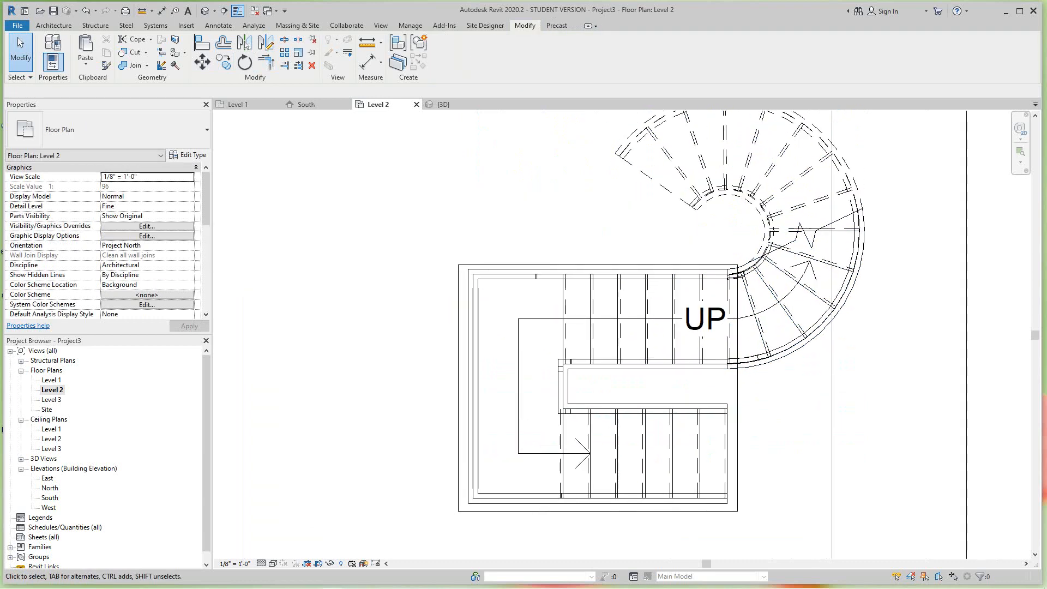
click(443, 104)
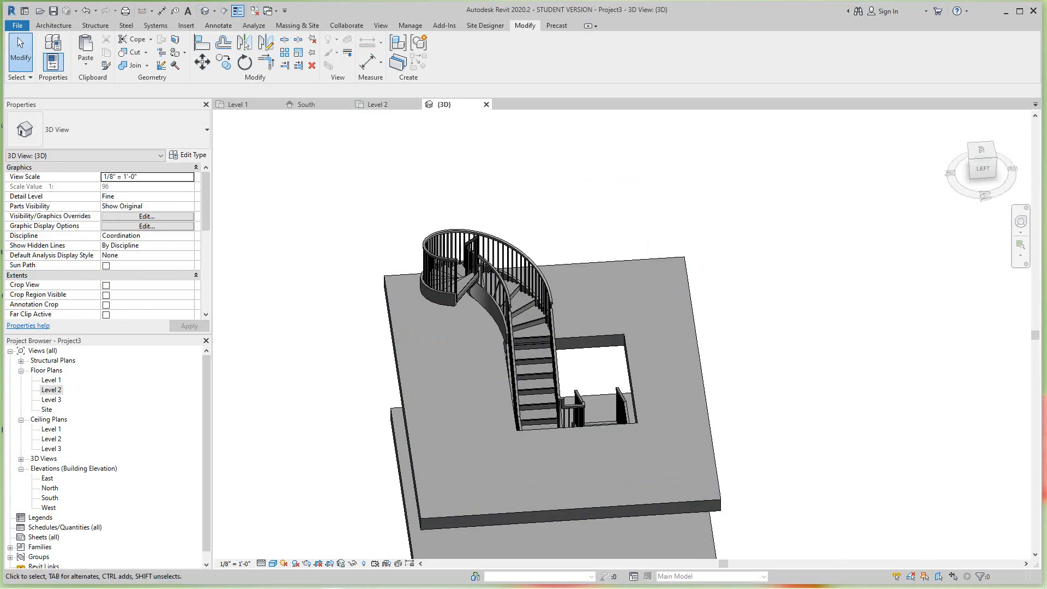
mouse_move(981, 168)
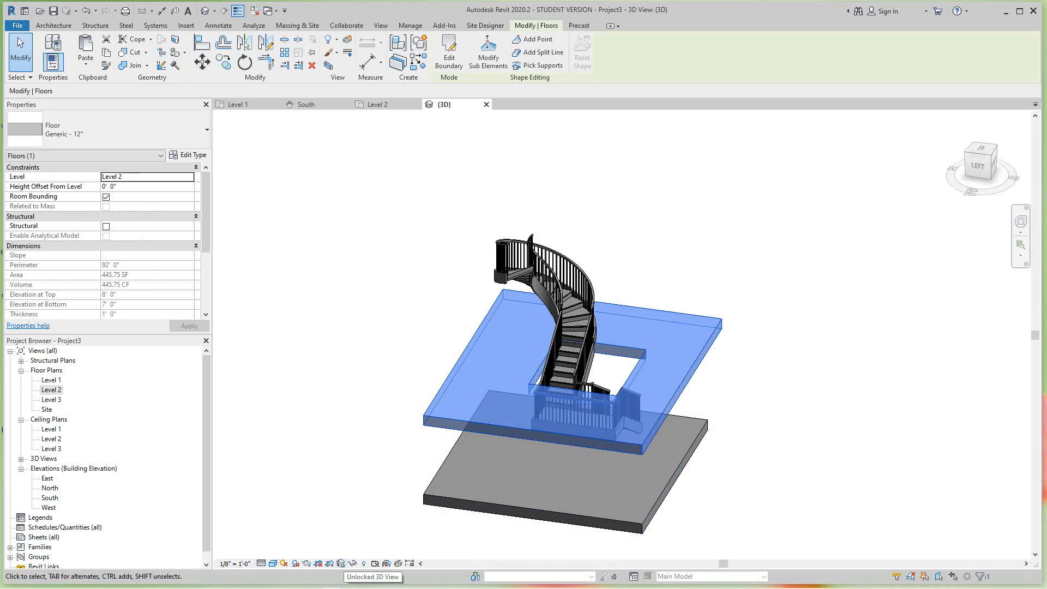
Step: Temporarily hide the Floors category so only stairs and railings show in 3D
click(352, 565)
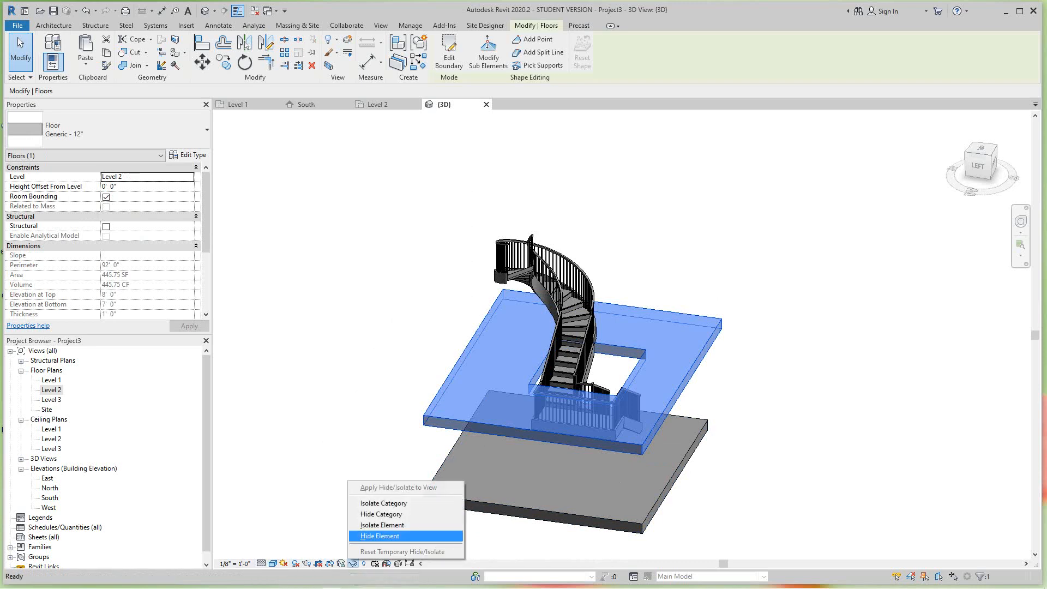
mouse_move(382, 525)
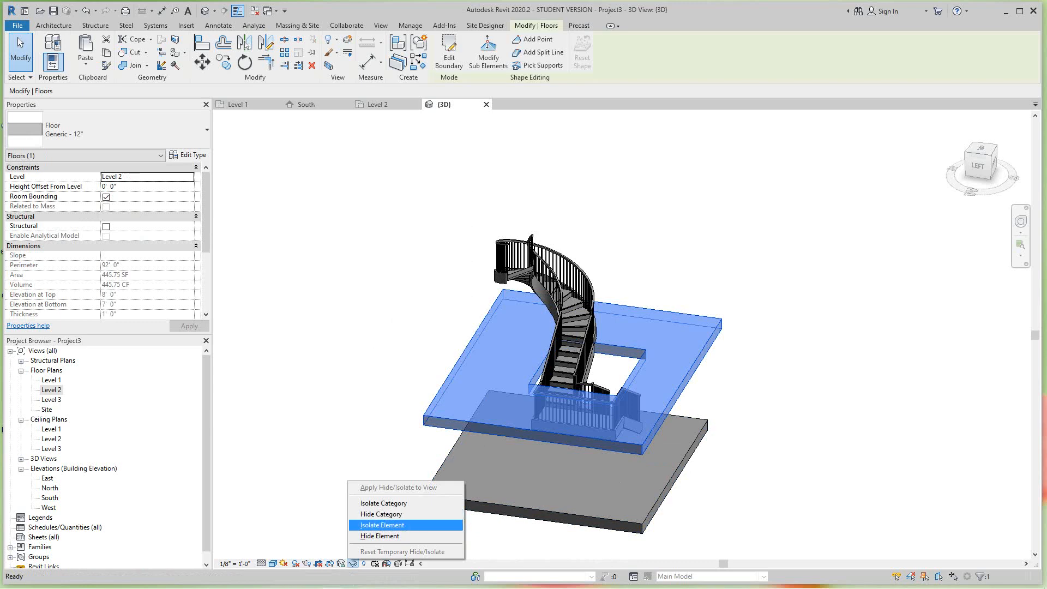
mouse_move(381, 514)
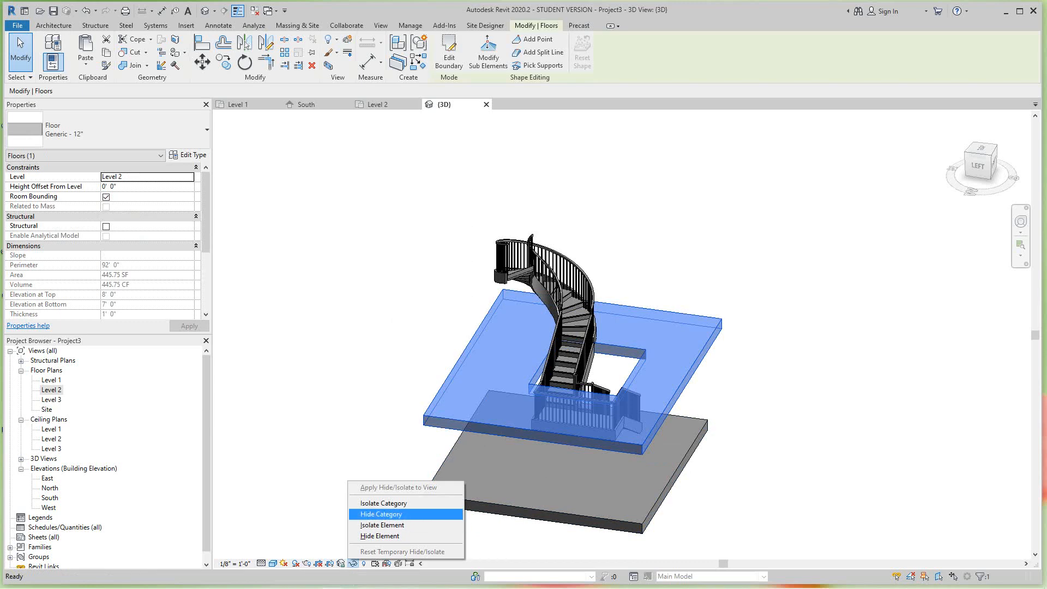
click(380, 514)
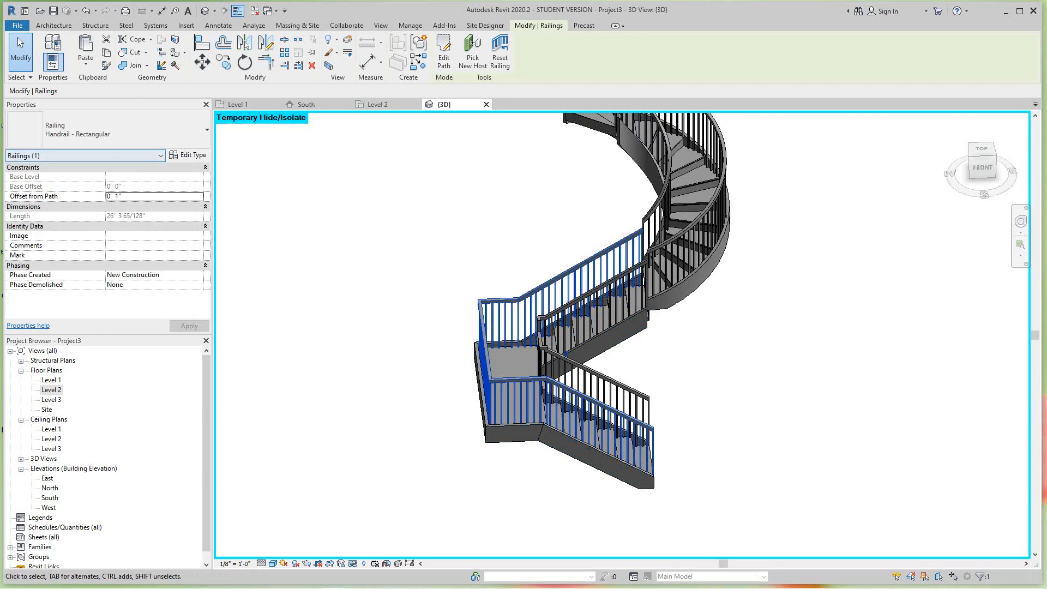
Step: Switch the outer and inner stair railings to the pipe railing type and select the spiral's inner railing
click(193, 155)
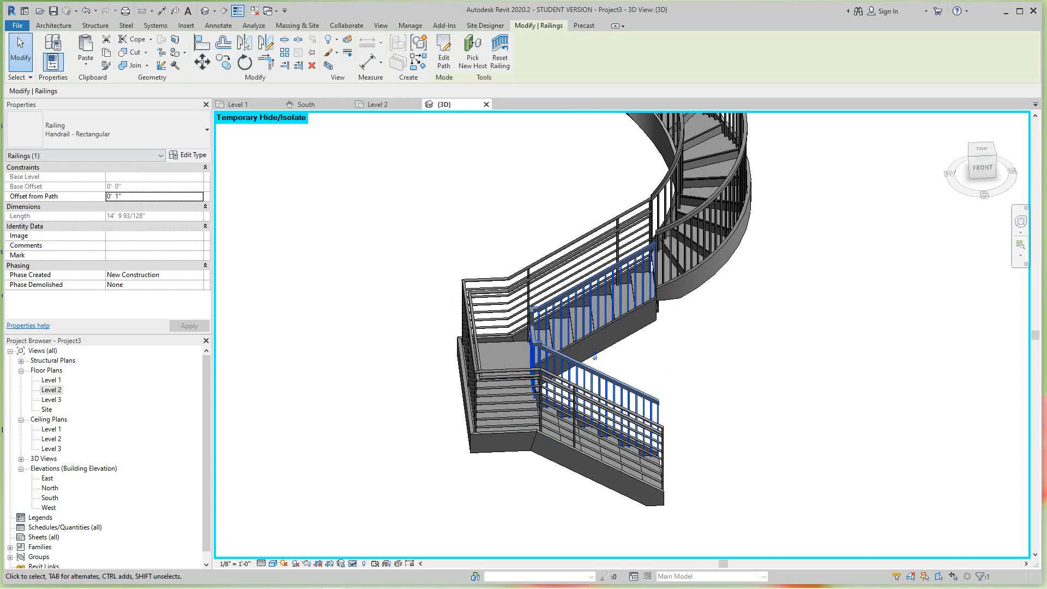
click(160, 155)
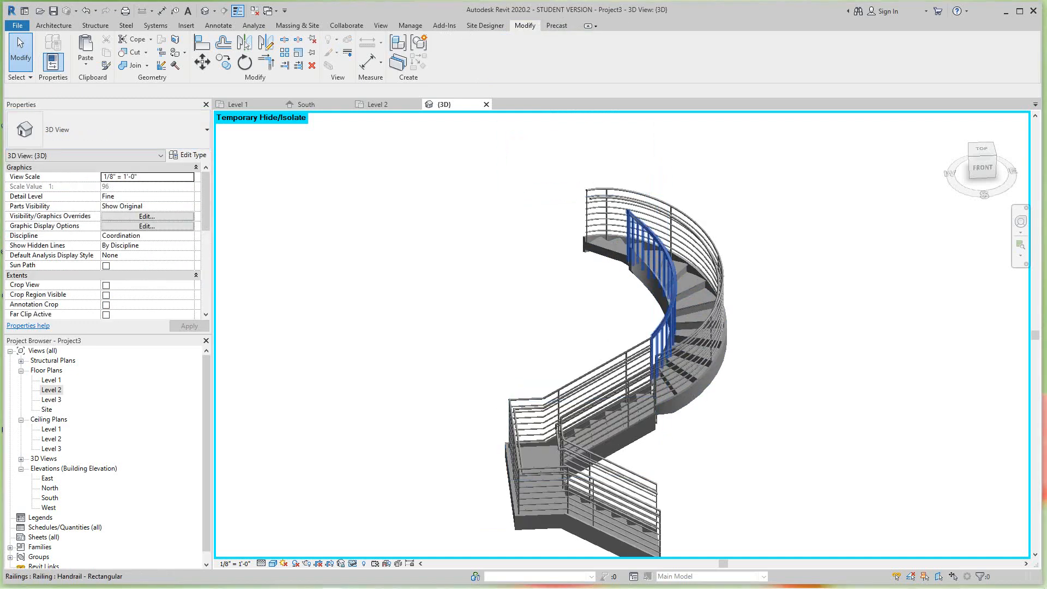
click(650, 288)
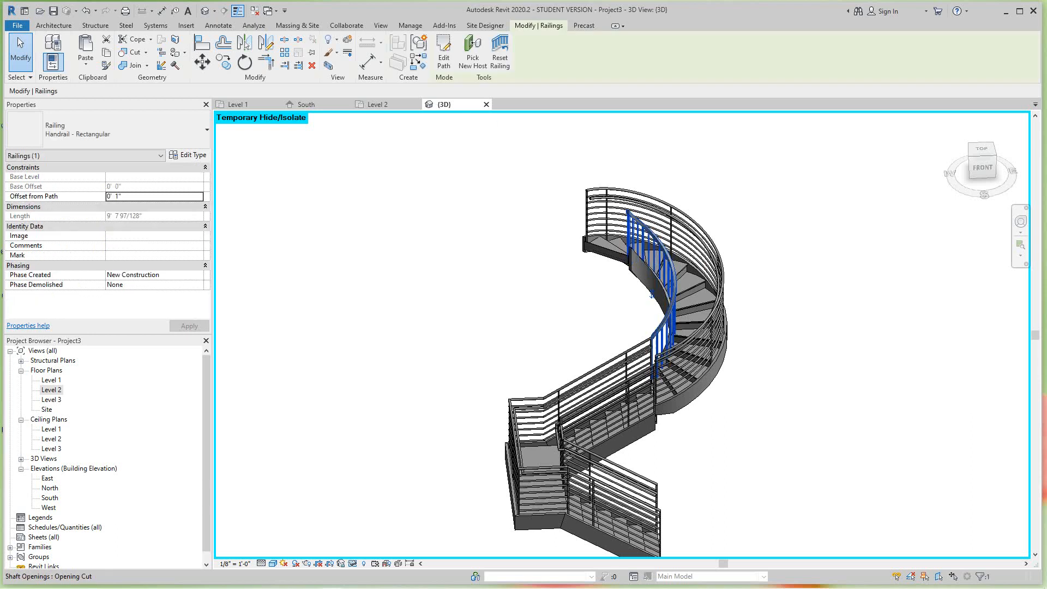
mouse_move(193, 154)
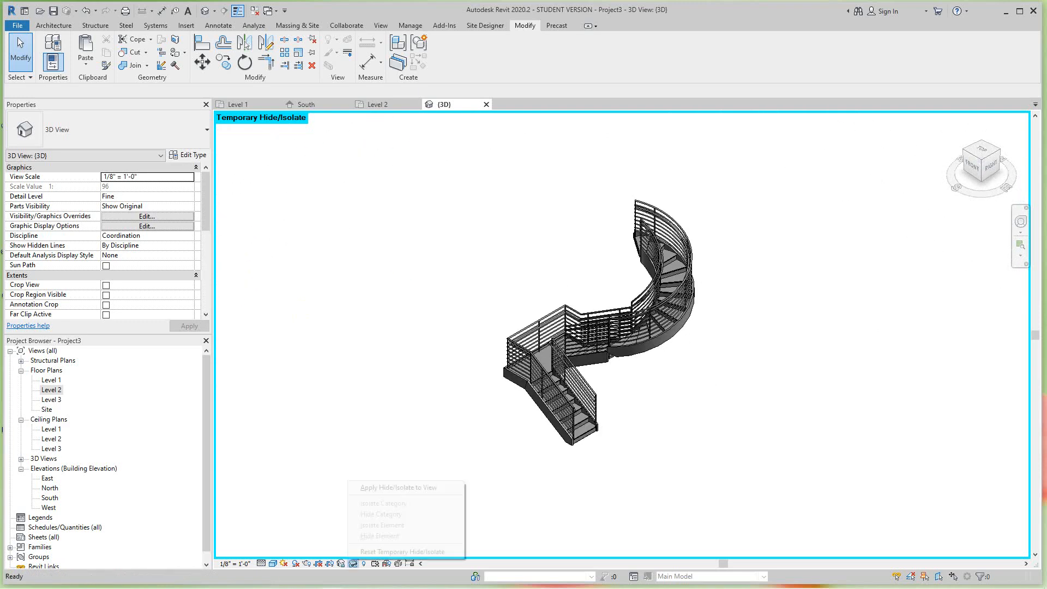
Step: Reset Temporary Hide/Isolate to show the Level 2 floor slab again
click(401, 550)
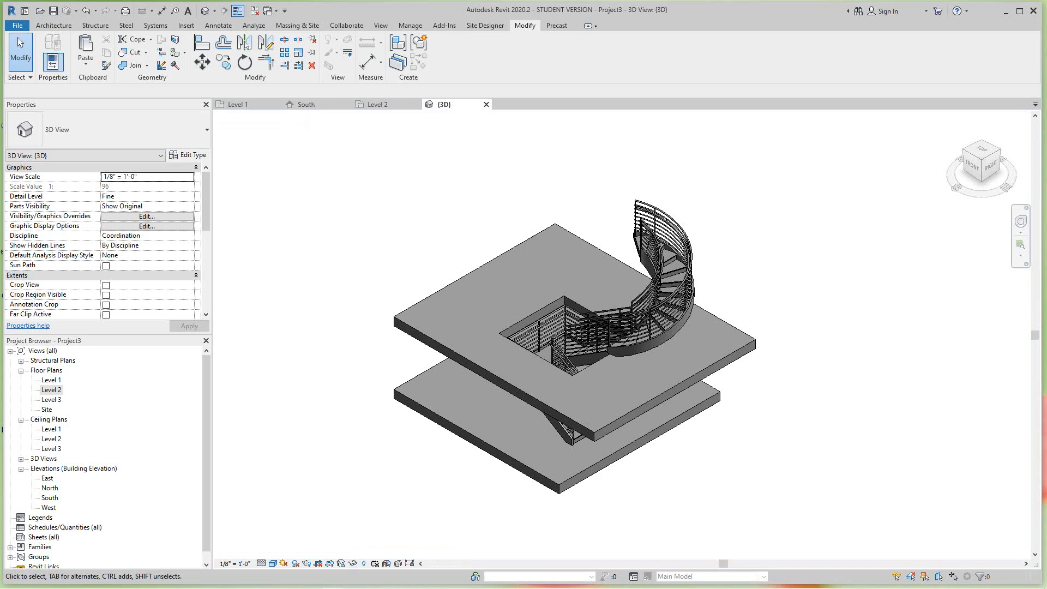
scroll(down, 3)
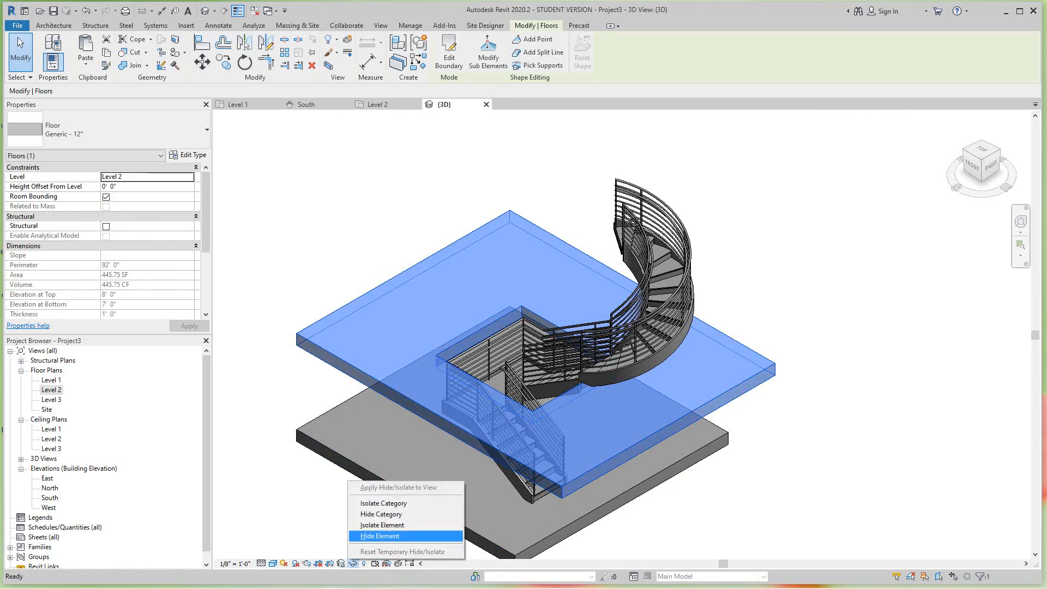
click(379, 535)
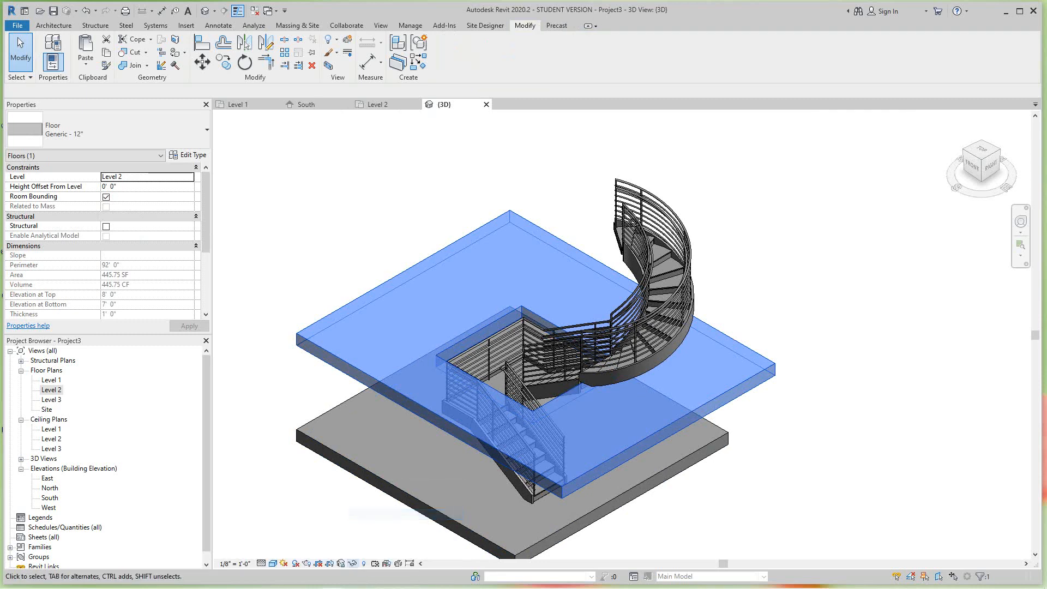